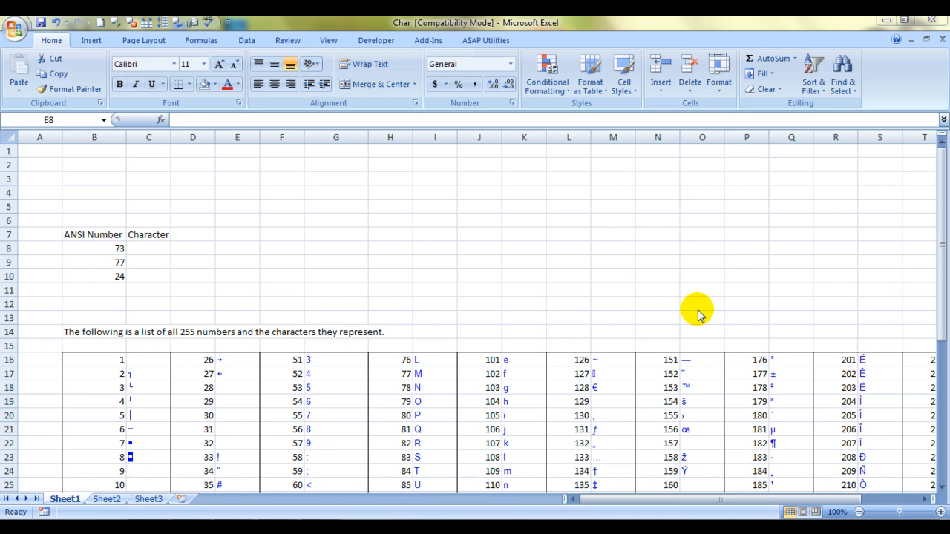
mouse_move(110, 248)
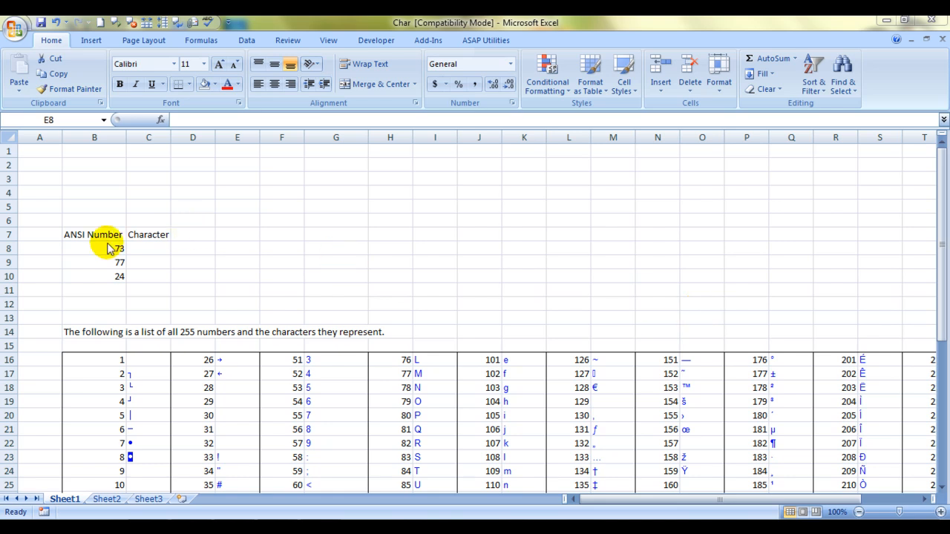
mouse_move(146, 257)
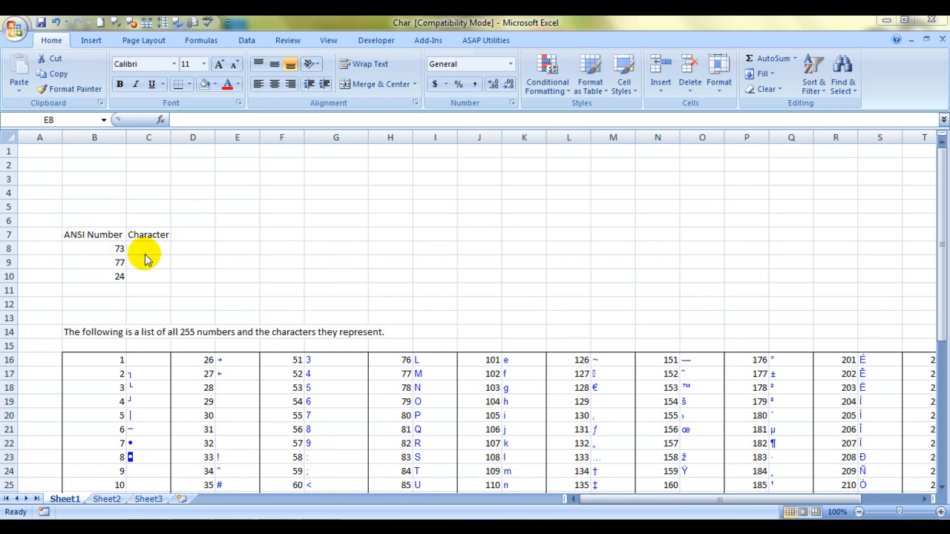
- Inspect the reference table formulas below the data, then return to the top of the sheet
left_click(148, 248)
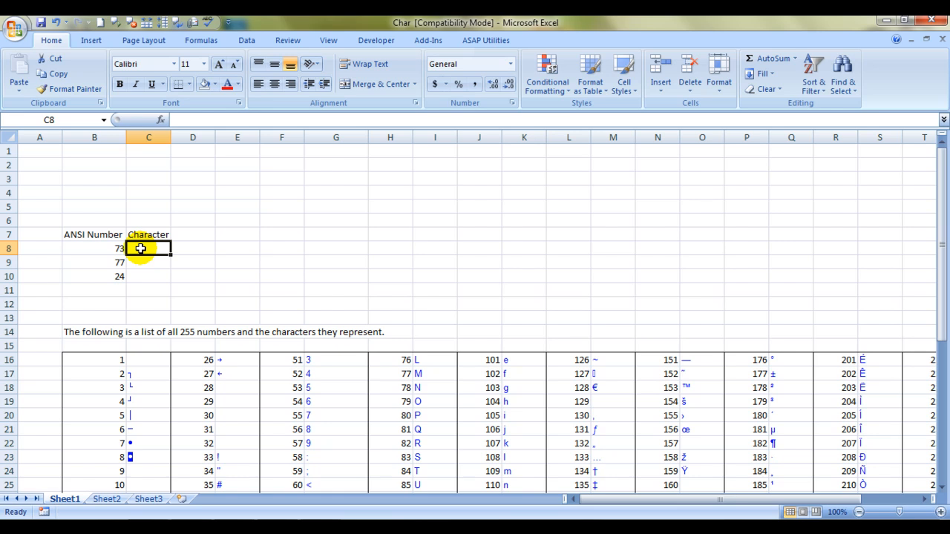
left_click(237, 414)
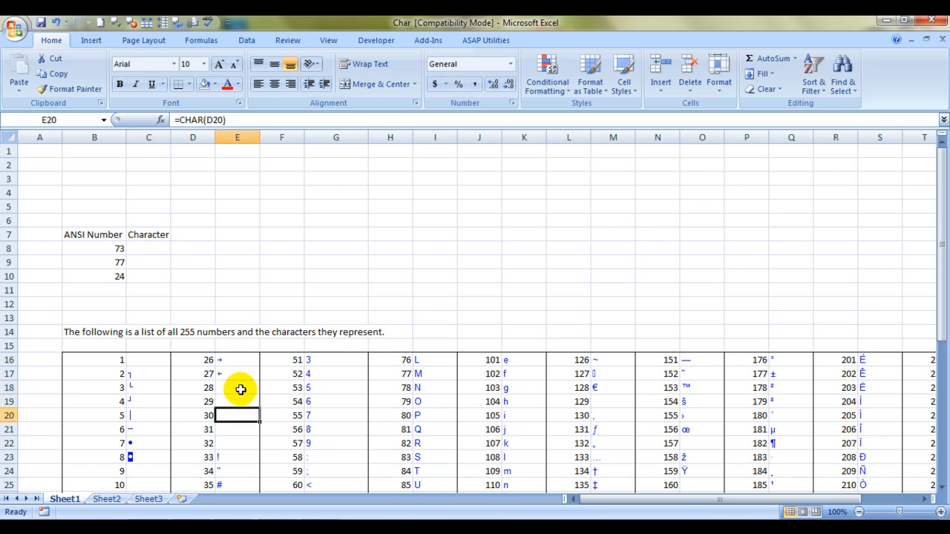
left_click(237, 457)
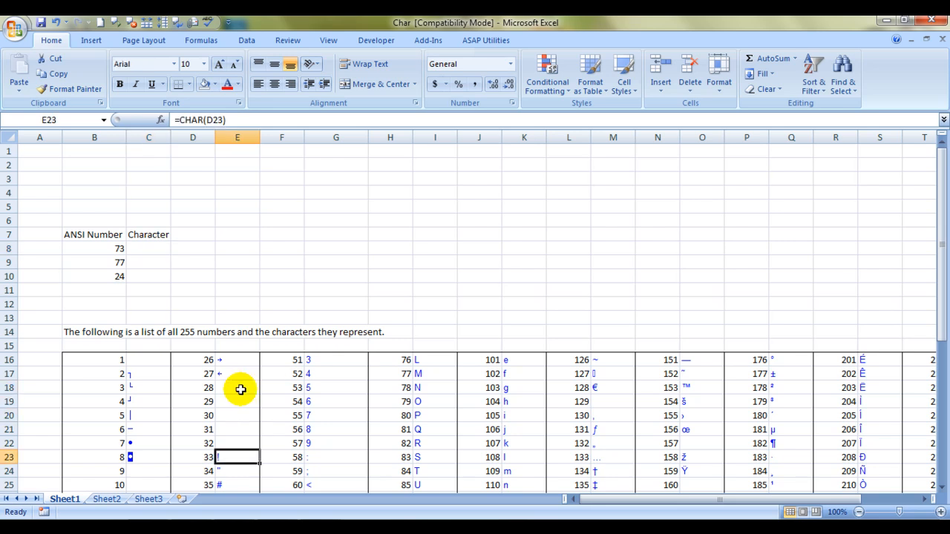
key("Return")
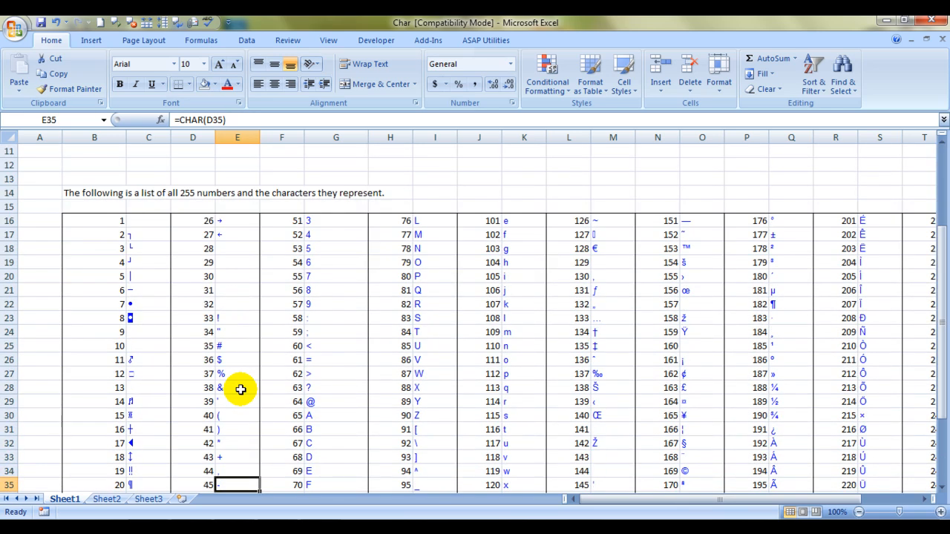
left_click(524, 485)
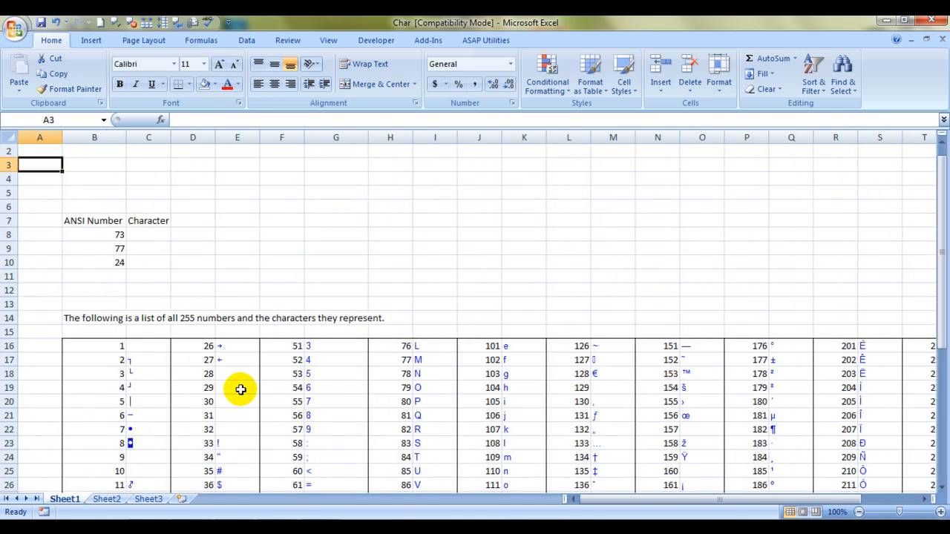
- Enter =CHAR(B8) in C8 so the ANSI number 73 displays as I
left_click(148, 234)
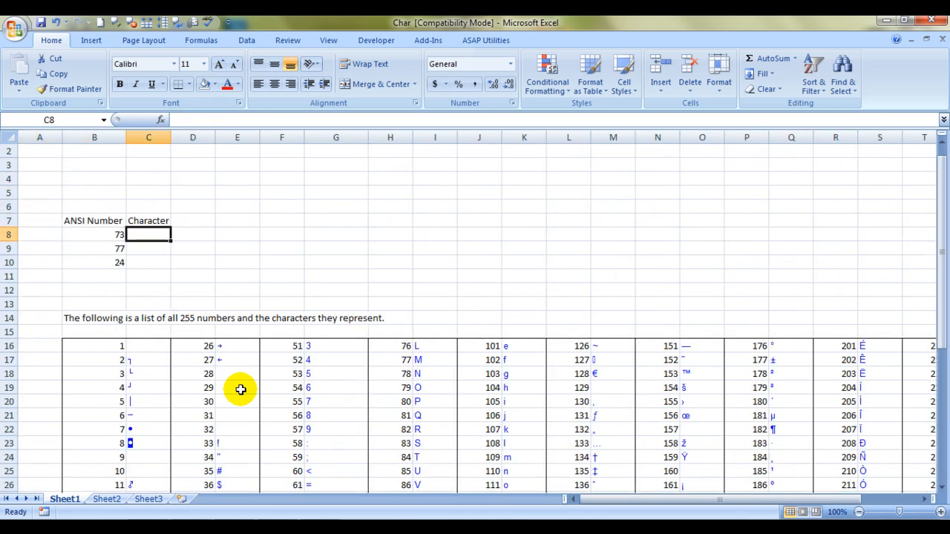
left_click(94, 234)
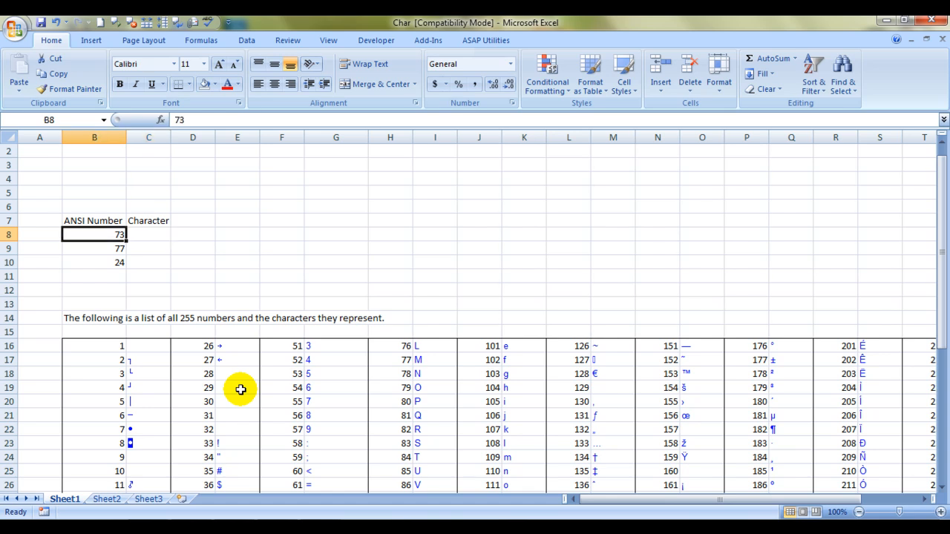
left_click(148, 262)
type("=CHAR(B8")
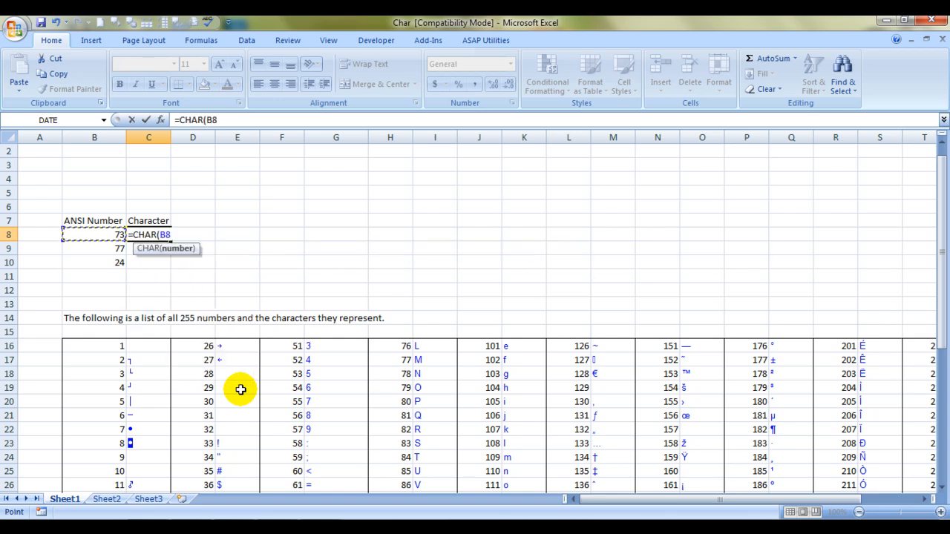
key("Return")
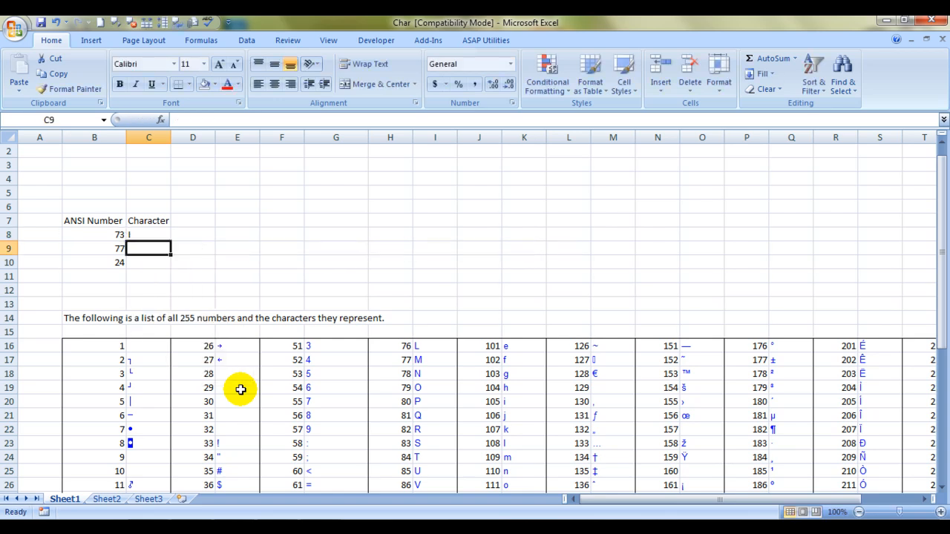
left_click(913, 511)
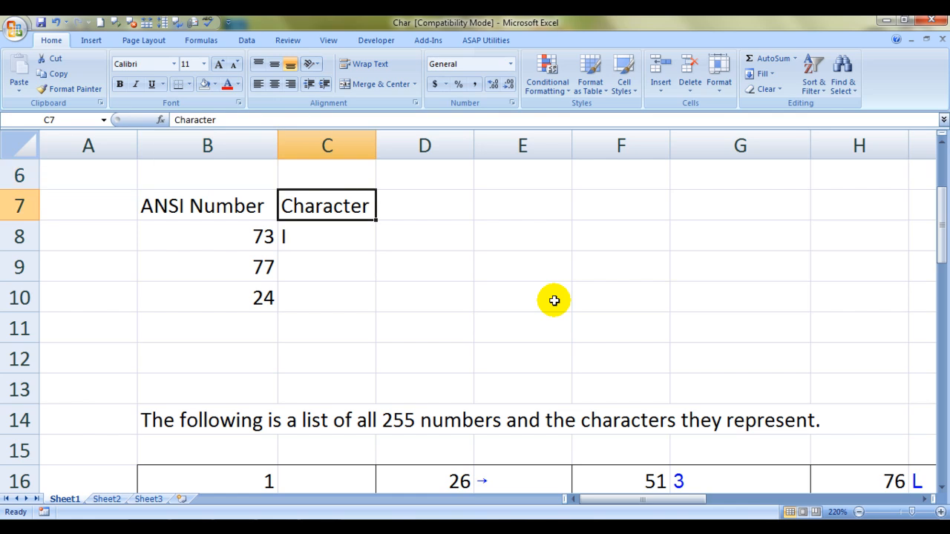
- Enter =CHAR(B9) in C9, turning 77 into the letter M
type("=c")
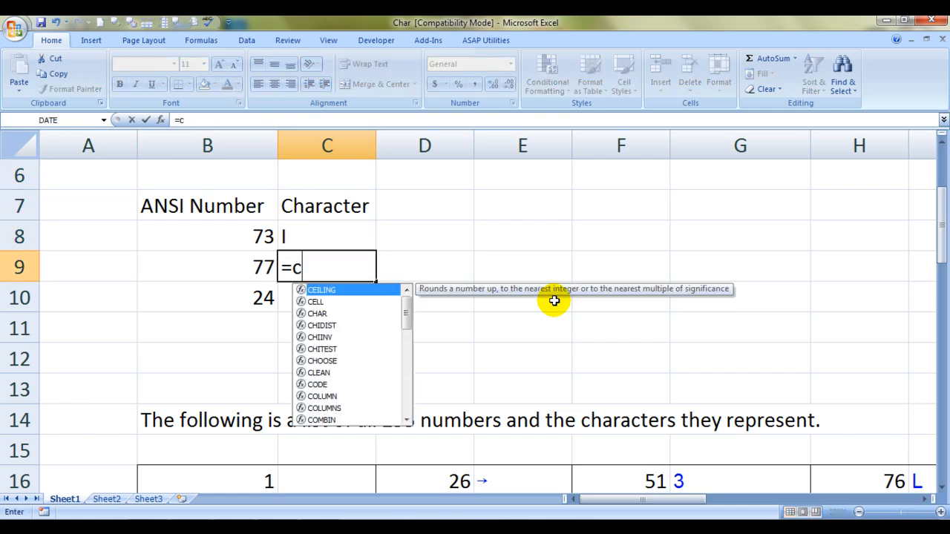
type("ha")
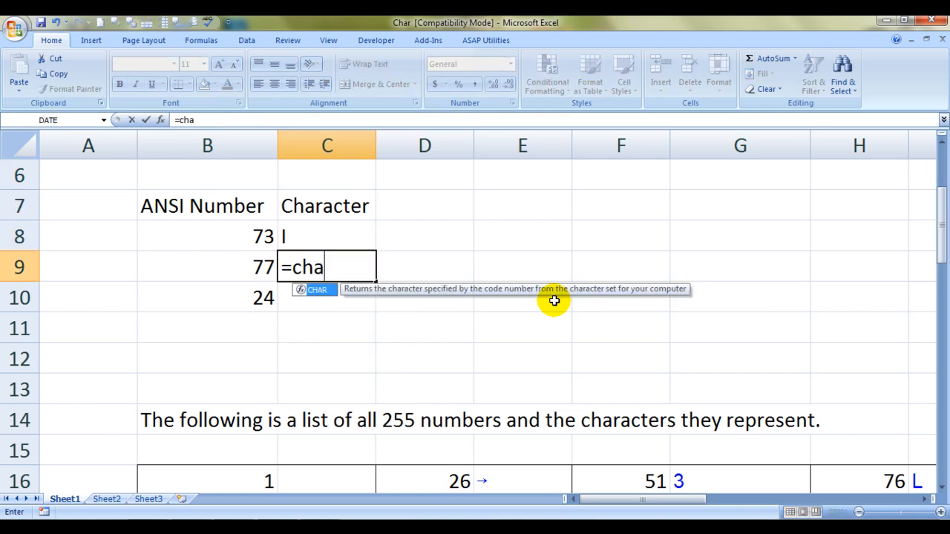
left_click(206, 267)
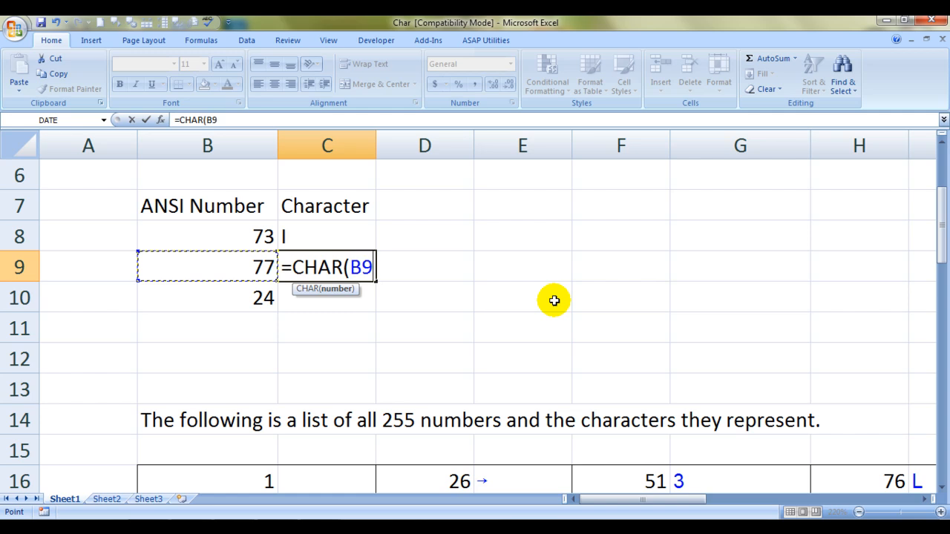
key("Return")
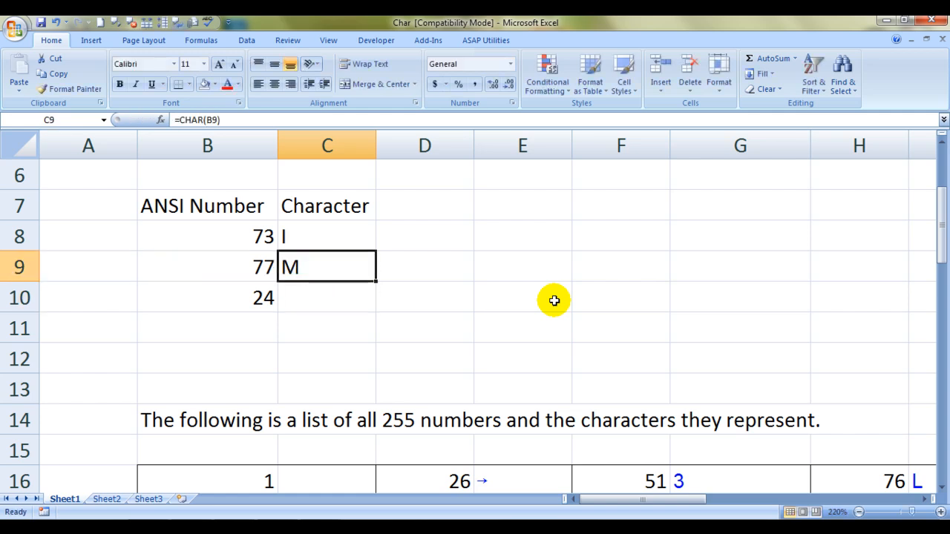
left_click(326, 298)
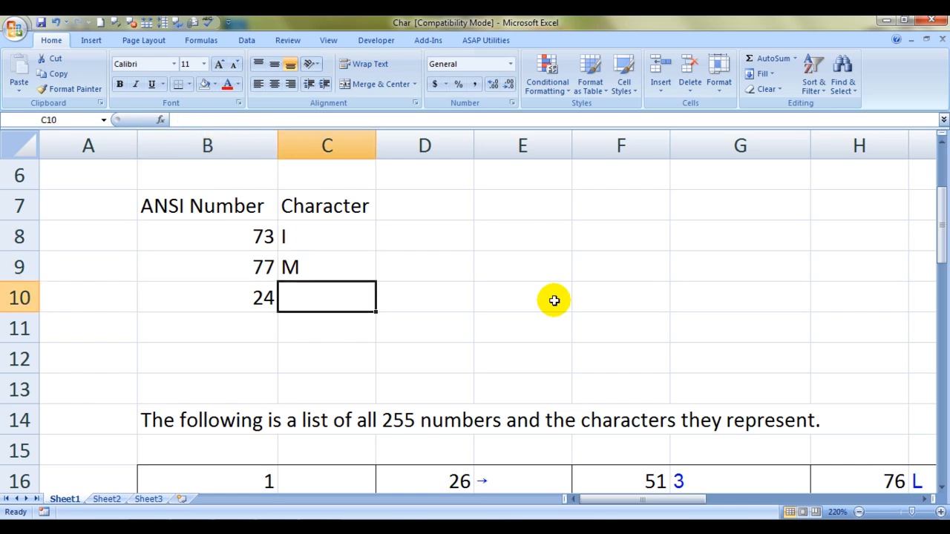
- Enter =CHAR(B10) in C10 to show an up arrow for 24, and verify it
type("=chat")
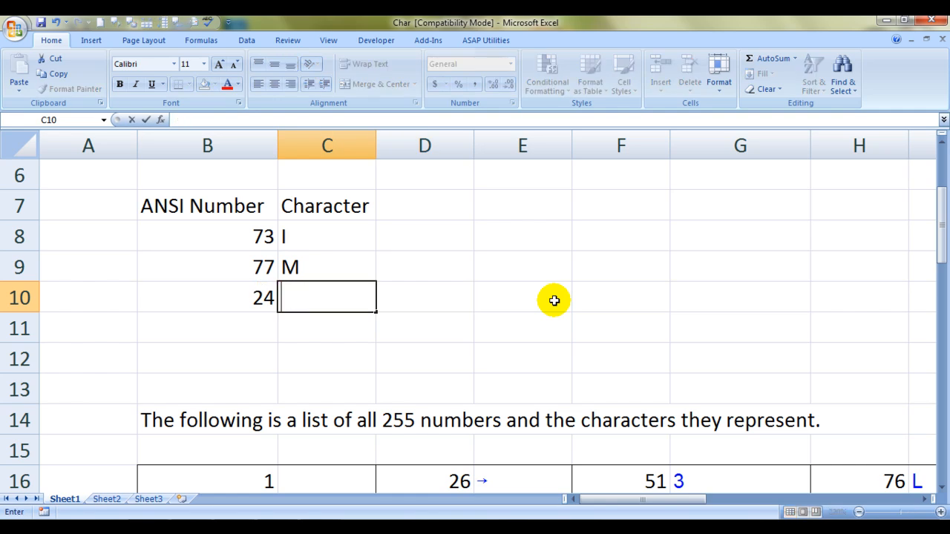
type("=cha")
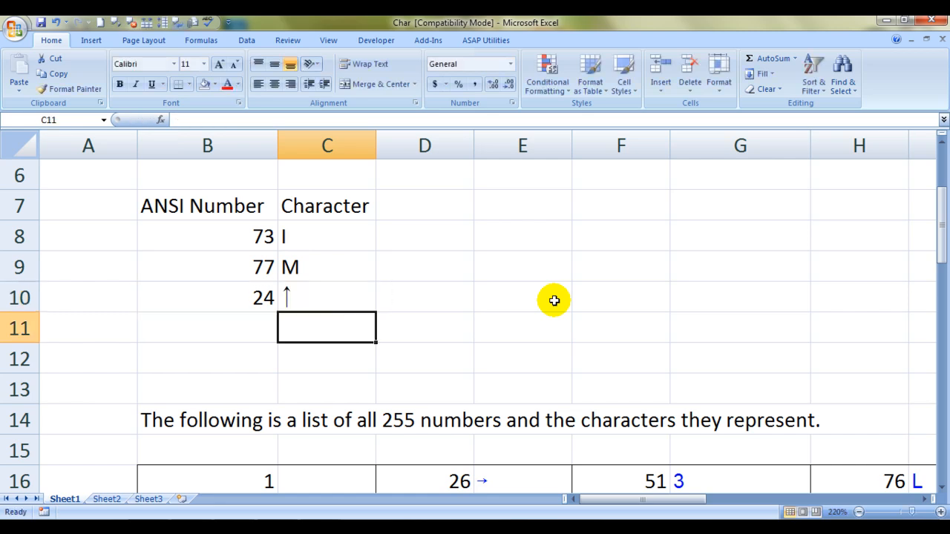
left_click(327, 297)
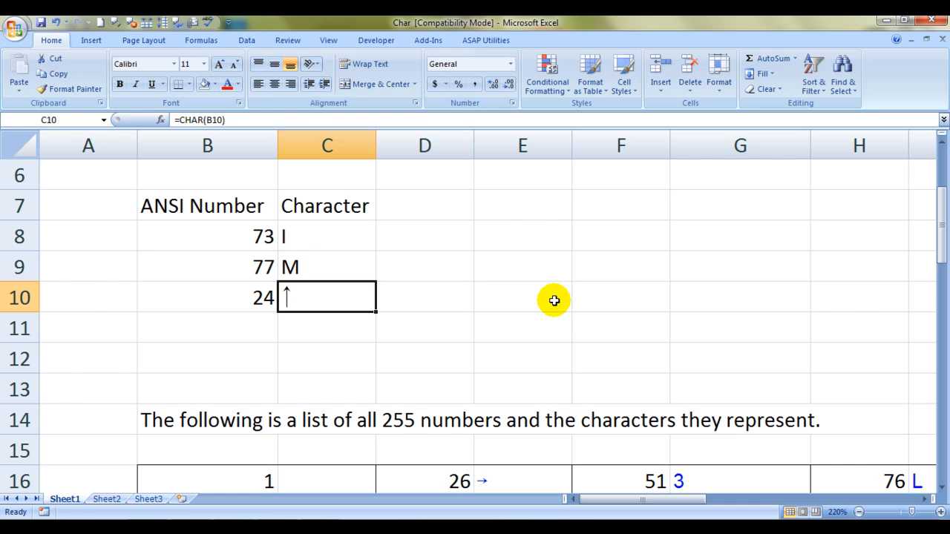
mouse_move(913, 512)
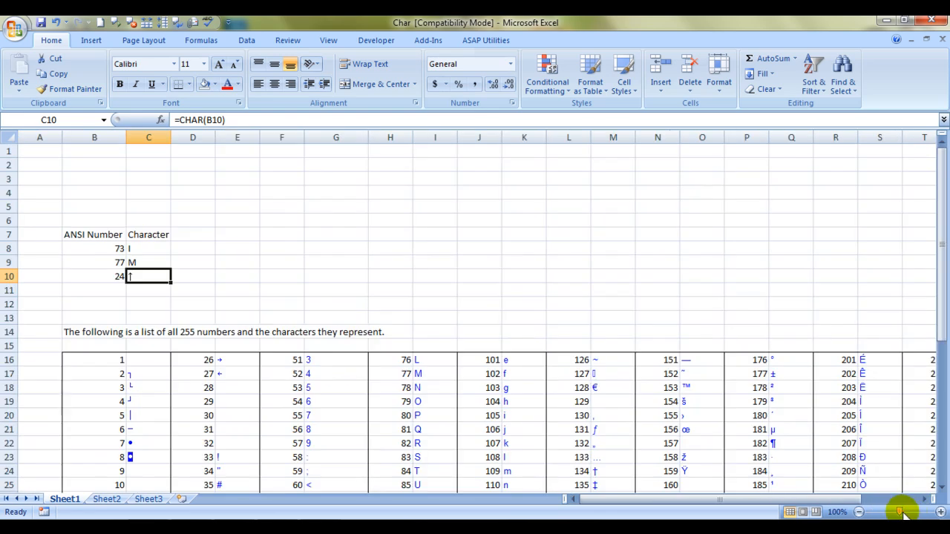
- Reset the zoom to 100% and select an empty cell such as H2
left_click(656, 289)
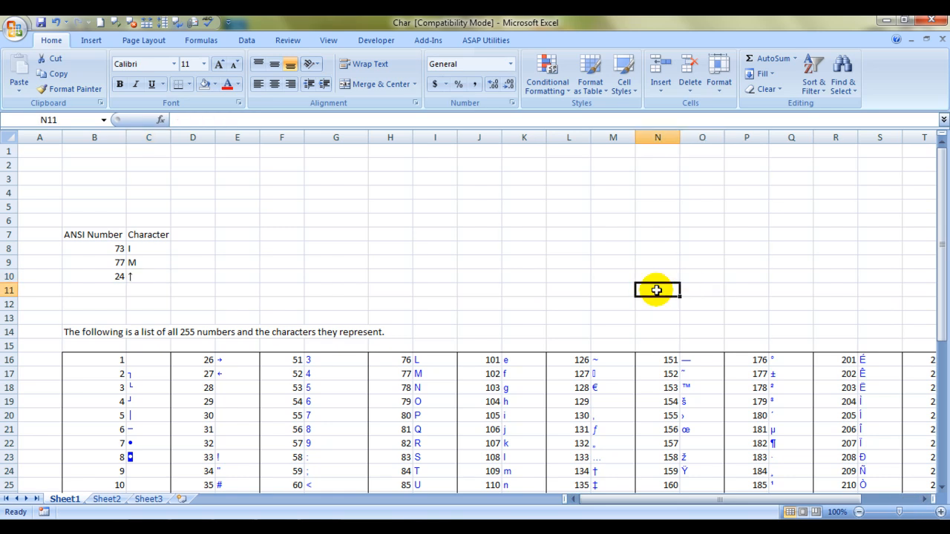
left_click(390, 164)
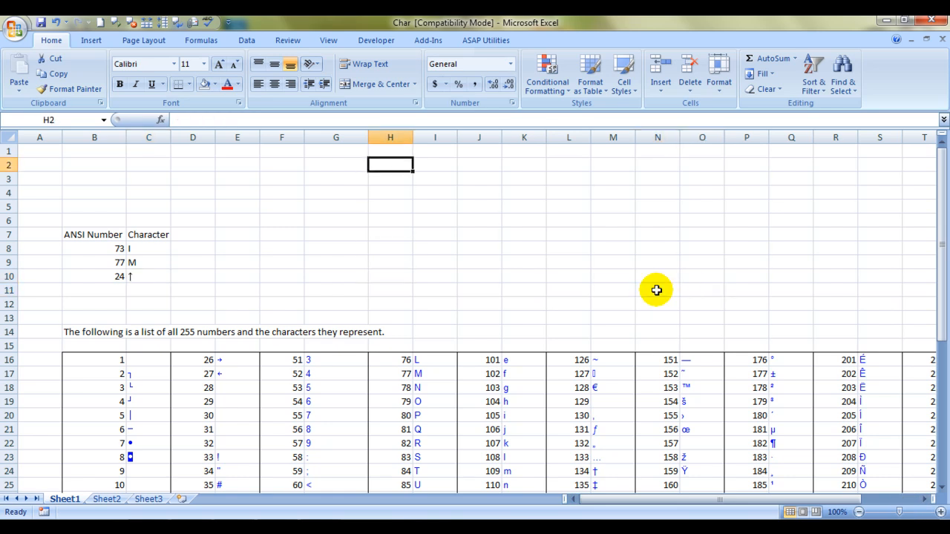